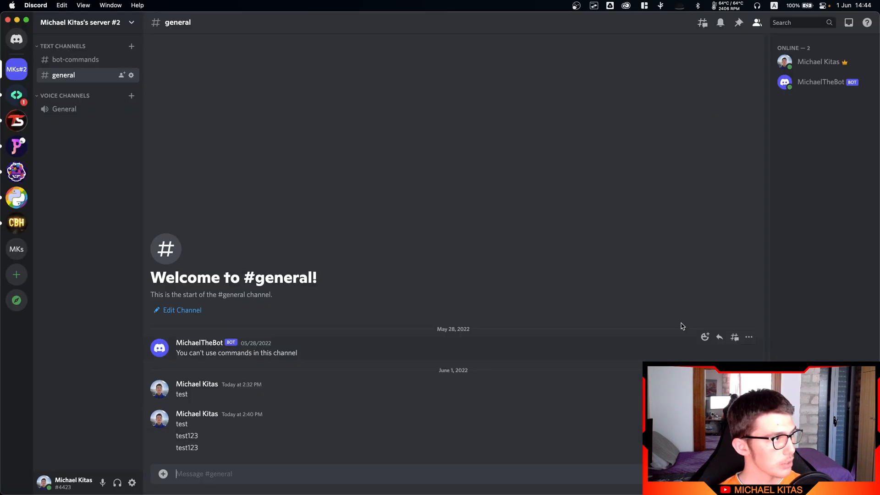
Add print(message) as line 9 of on_message and run the bot to log a message object
{"action": "type", "text": ".mik"}
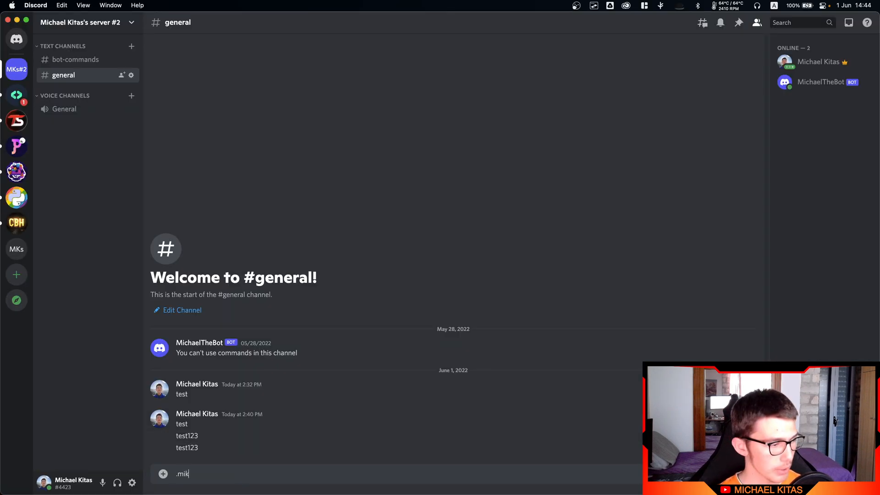
{"action": "key", "text": "Return"}
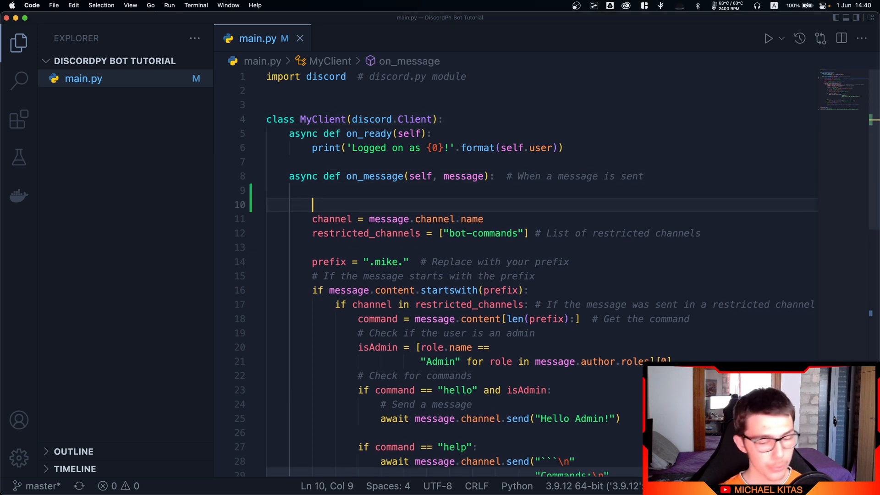
{"action": "type", "text": "if message.author == self.user:  # If the message is from the bot"}
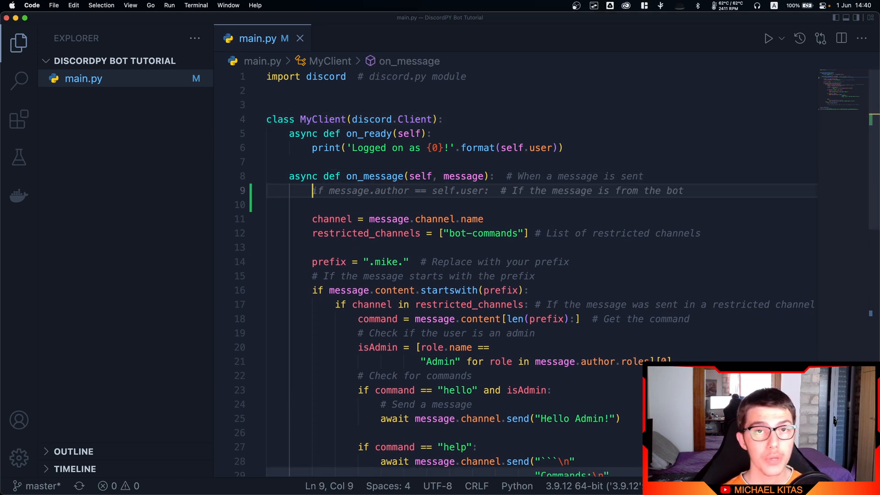
{"action": "type", "text": "print"}
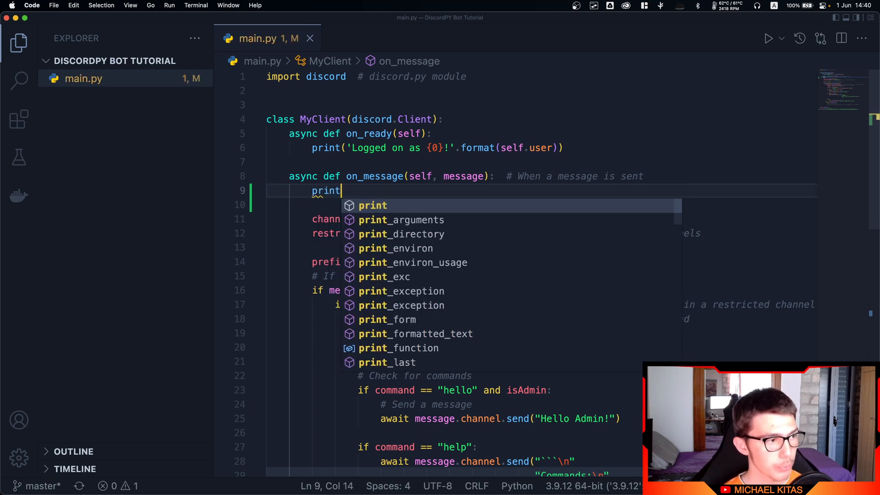
{"action": "type", "text": "(message)"}
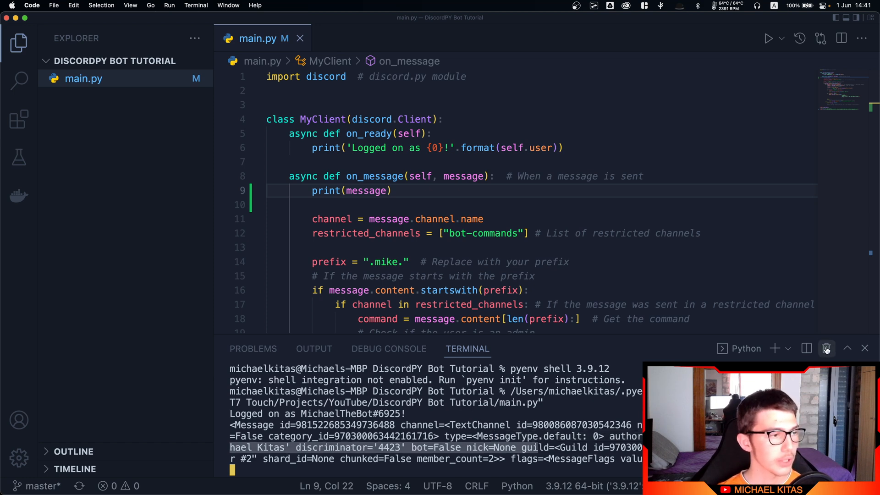
Change line 9 to await message.author.send("Hello user!") and rerun main.py
{"action": "type", "text": "await"}
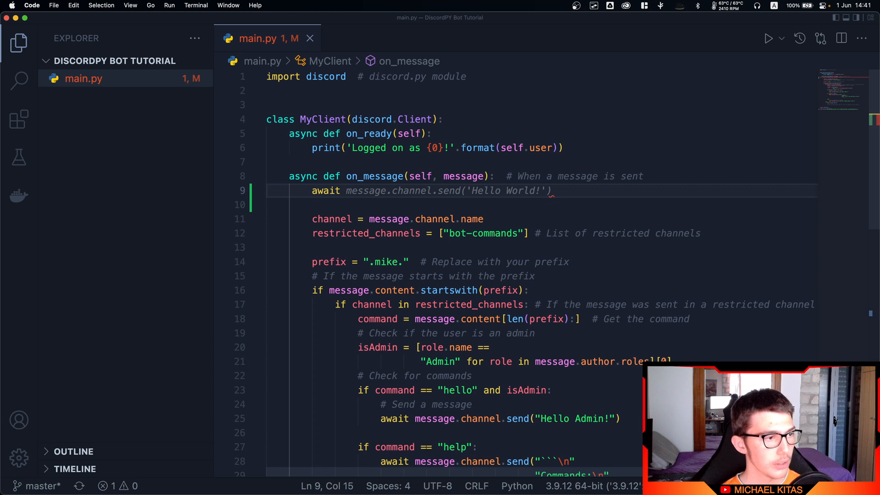
{"action": "left_click", "coordinate": [365, 190]}
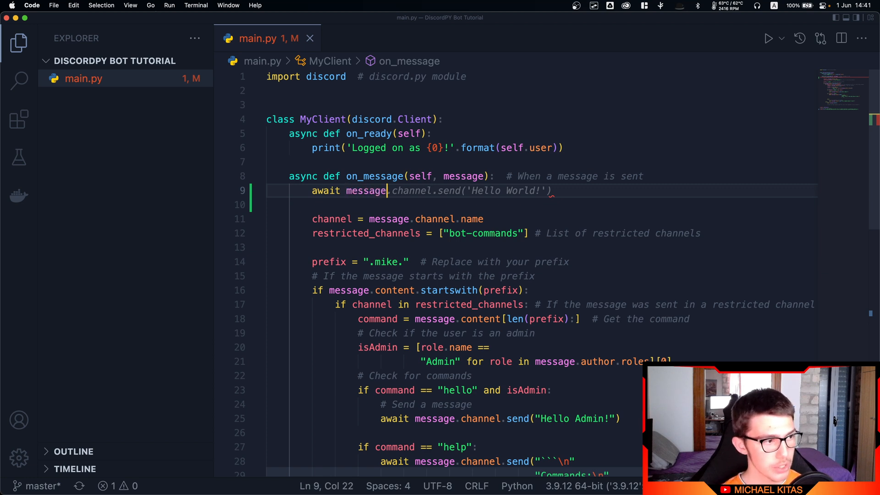
{"action": "type", "text": "author"}
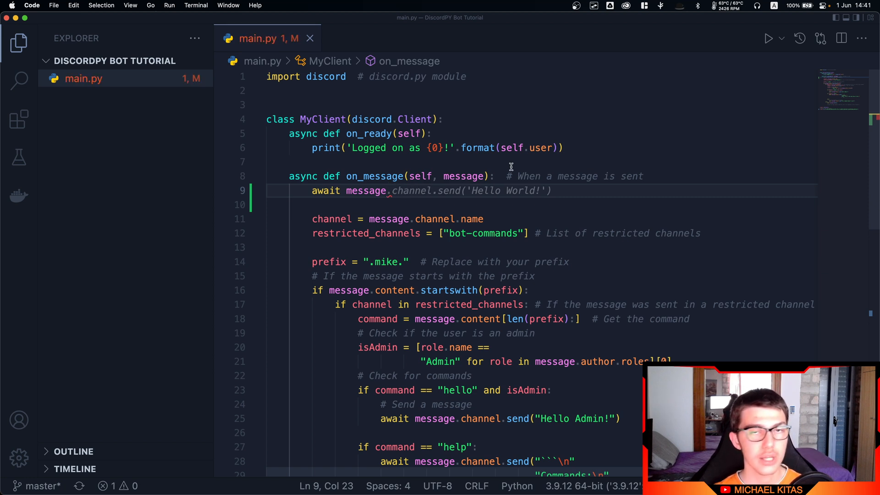
{"action": "mouse_move", "coordinate": [519, 172]}
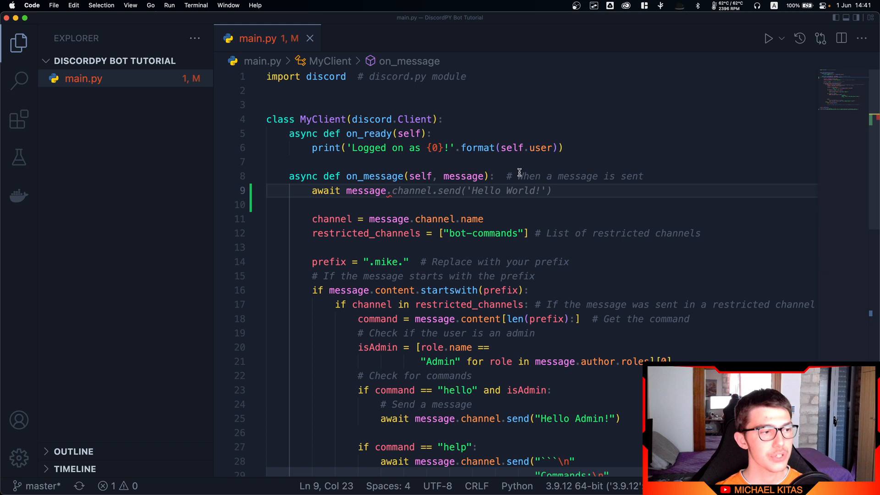
{"action": "type", "text": "author.send(\"Hello World!"}
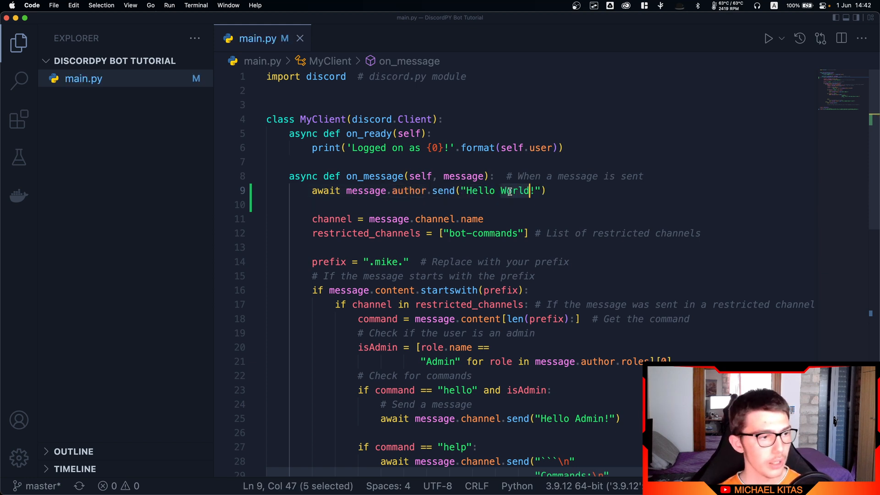
{"action": "scroll", "scroll_direction": "down", "scroll_amount": 3}
{"action": "type", "text": "use"}
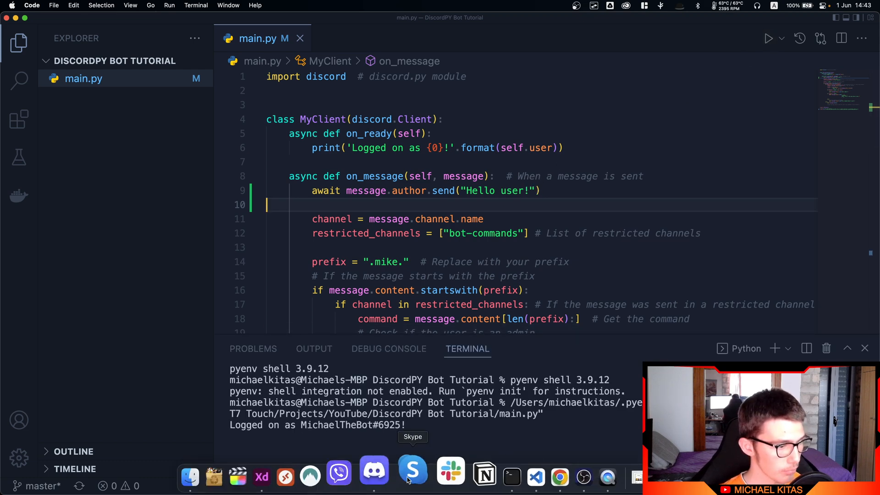
{"action": "left_click", "coordinate": [374, 477]}
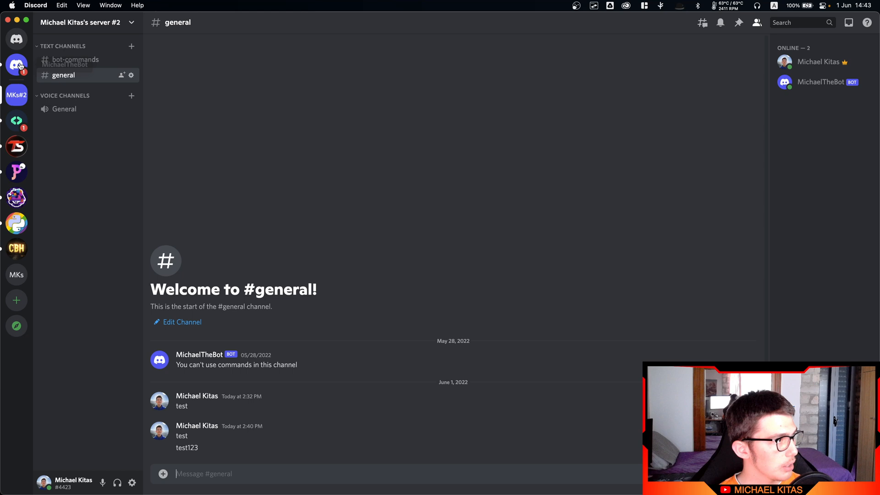
{"action": "left_click", "coordinate": [17, 38]}
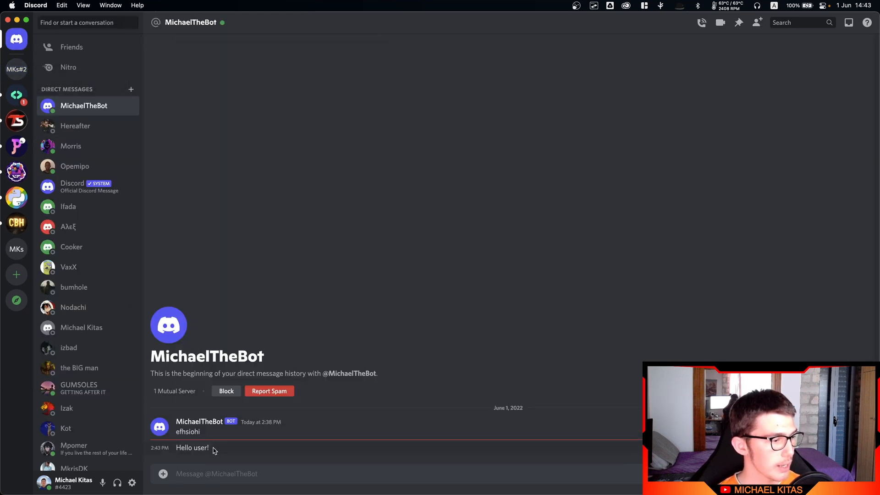
{"action": "double_click", "coordinate": [191, 447]}
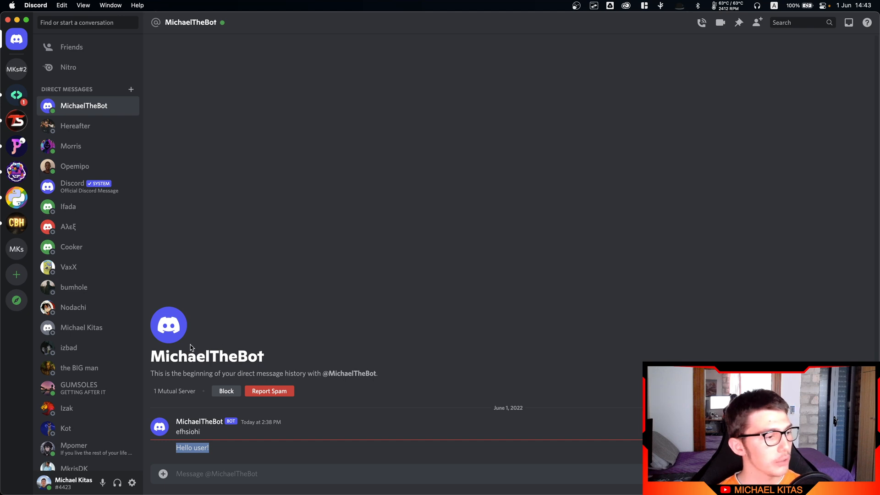
{"action": "mouse_move", "coordinate": [16, 94]}
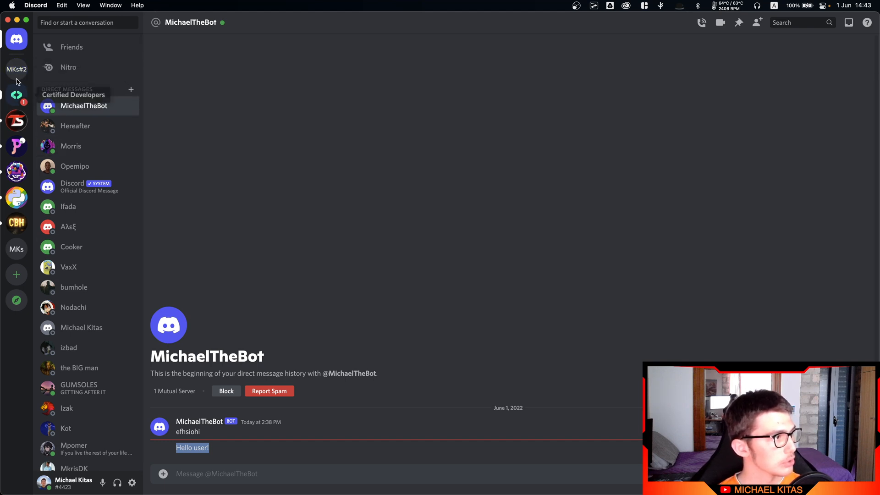
{"action": "left_click", "coordinate": [16, 69]}
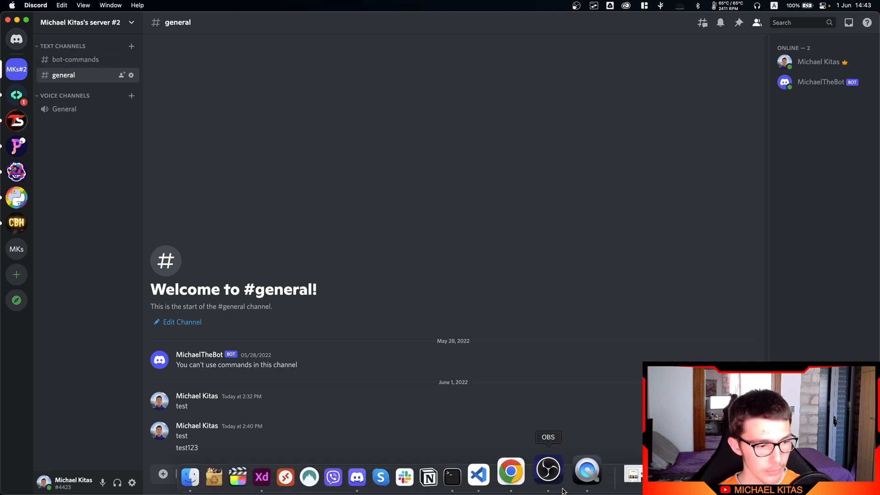
Drop the 'Hello user!' greeting and DM wrong-channel authors f"You can't use commands in {channel}"
{"action": "left_click", "coordinate": [478, 472]}
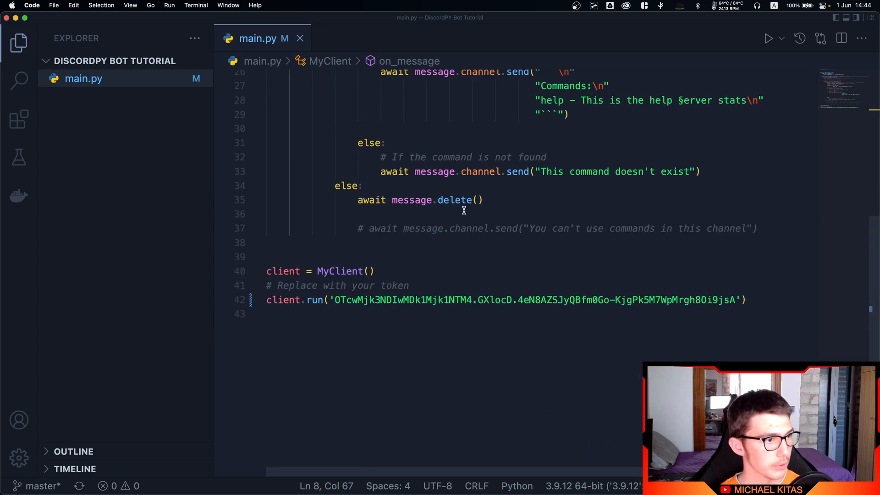
{"action": "type", "text": "await message.author.send(\"Hello user!\")"}
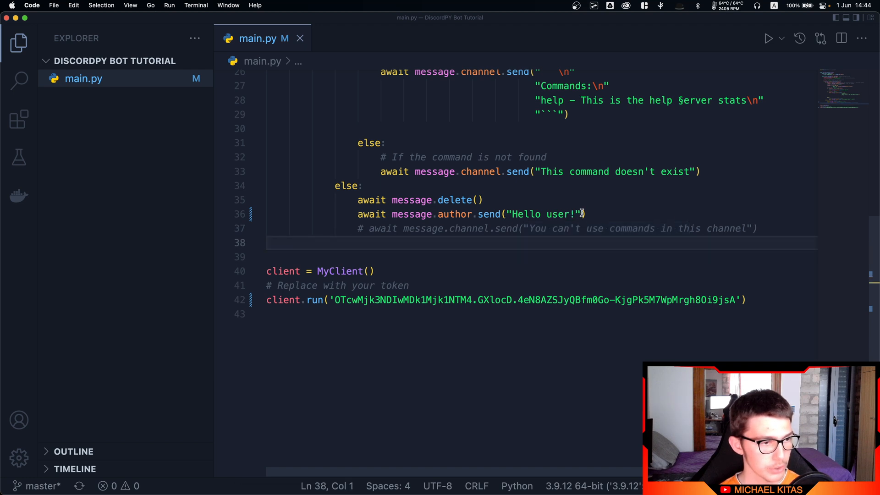
{"action": "key", "text": "Backspace"}
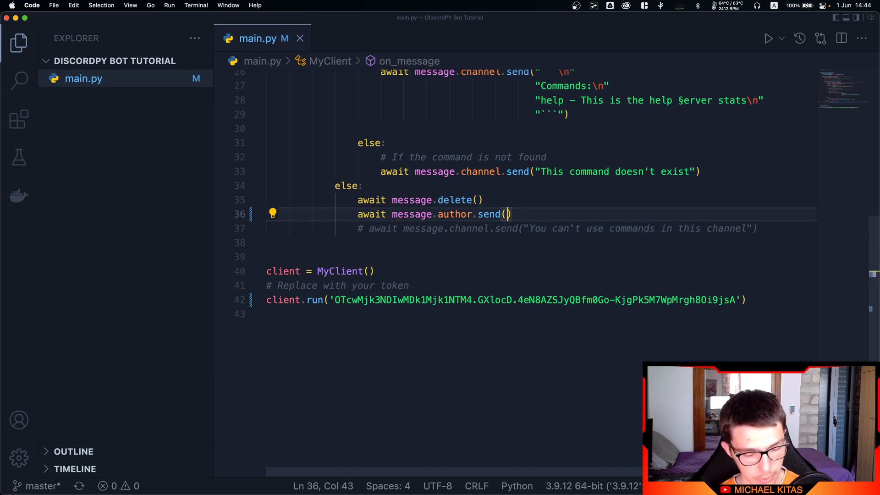
{"action": "type", "text": "f\"You can't use commands in {channel}\""}
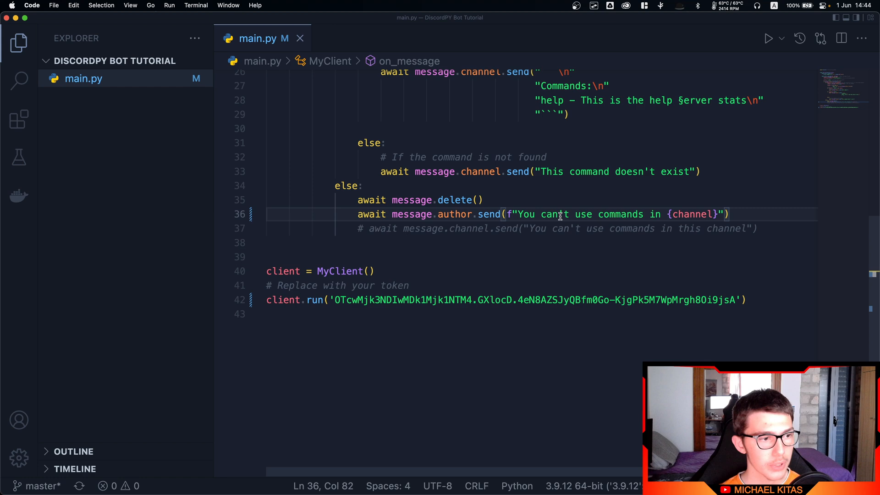
{"action": "mouse_move", "coordinate": [675, 214]}
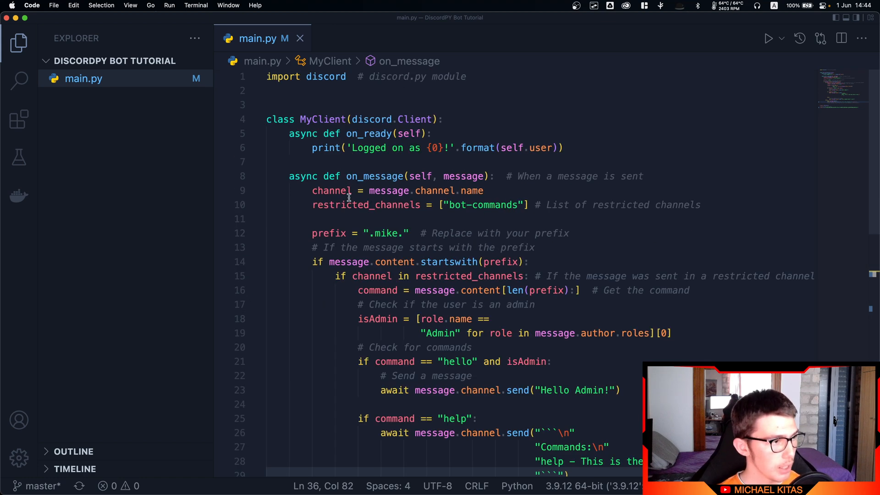
{"action": "double_click", "coordinate": [332, 190]}
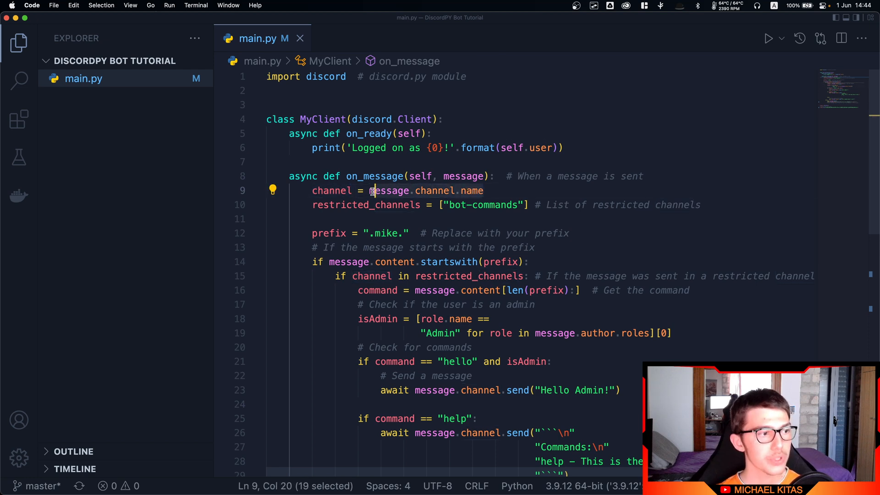
{"action": "scroll", "scroll_direction": "down", "scroll_amount": 3}
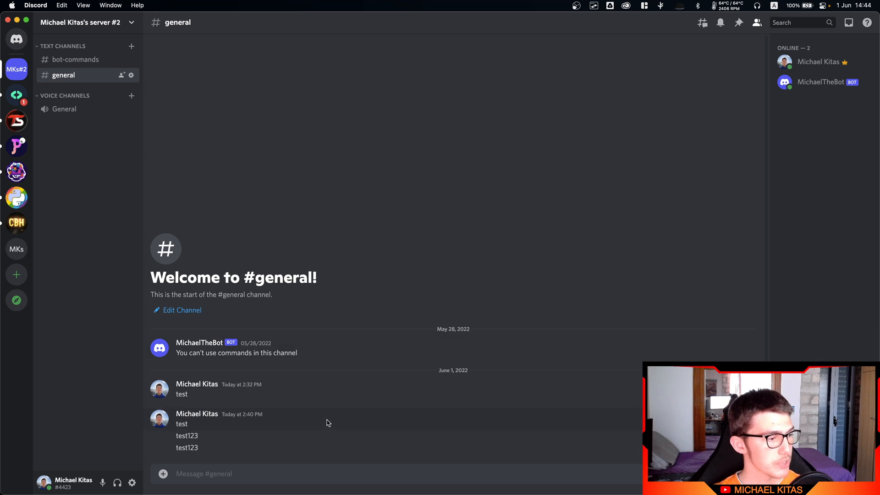
Send a .m command in #general and check MichaelTheBot's private warning
{"action": "type", "text": ".m"}
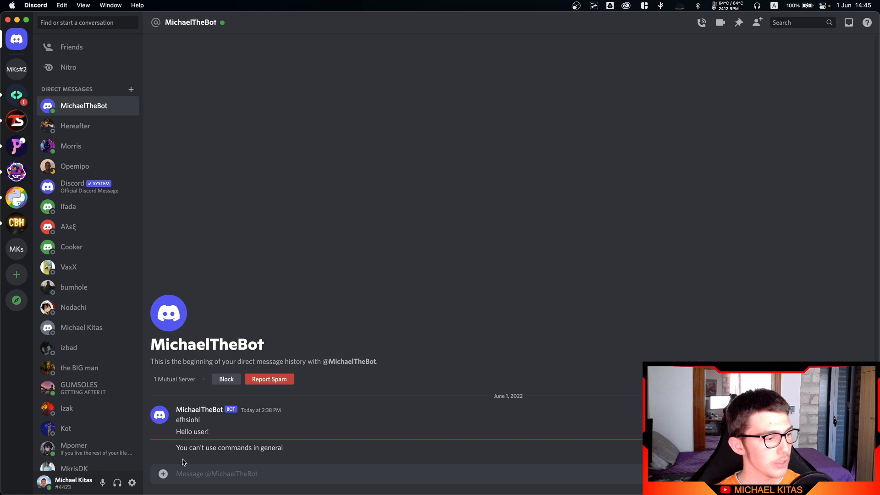
{"action": "mouse_move", "coordinate": [329, 465]}
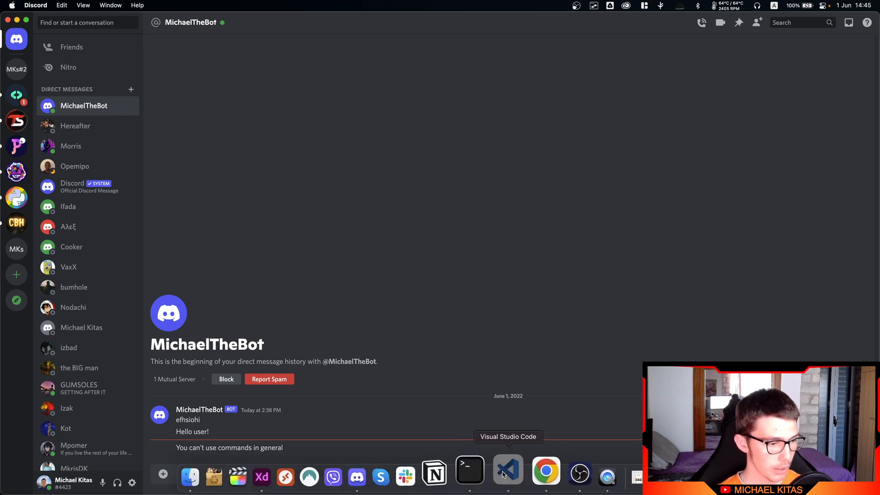
{"action": "left_click", "coordinate": [507, 468]}
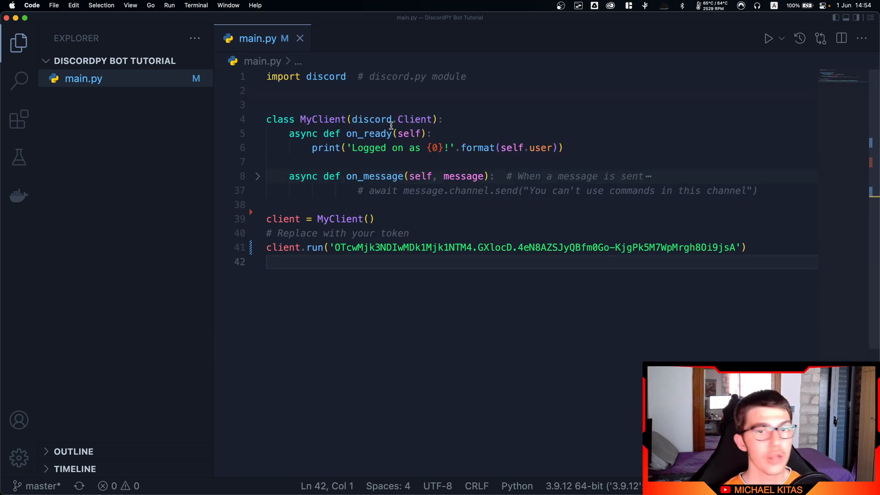
{"action": "mouse_move", "coordinate": [372, 119]}
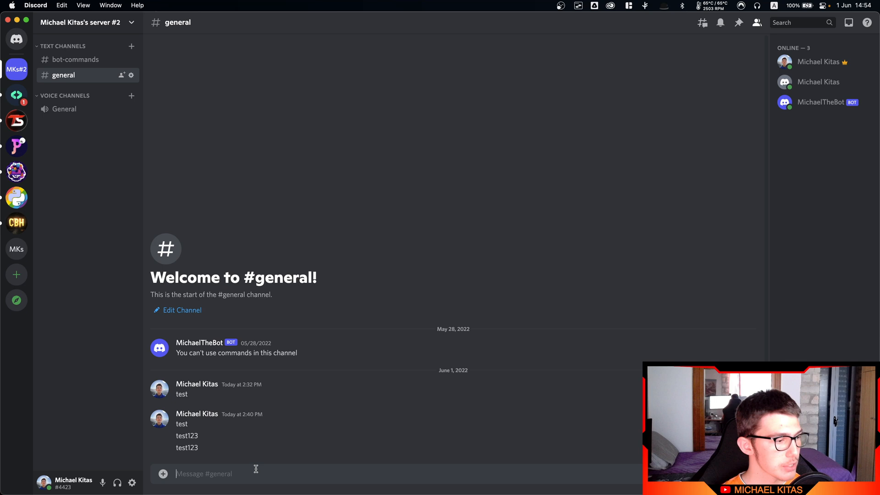
Post 'test' in #general, then view the bot's echoed reply from the browser account
{"action": "type", "text": "test"}
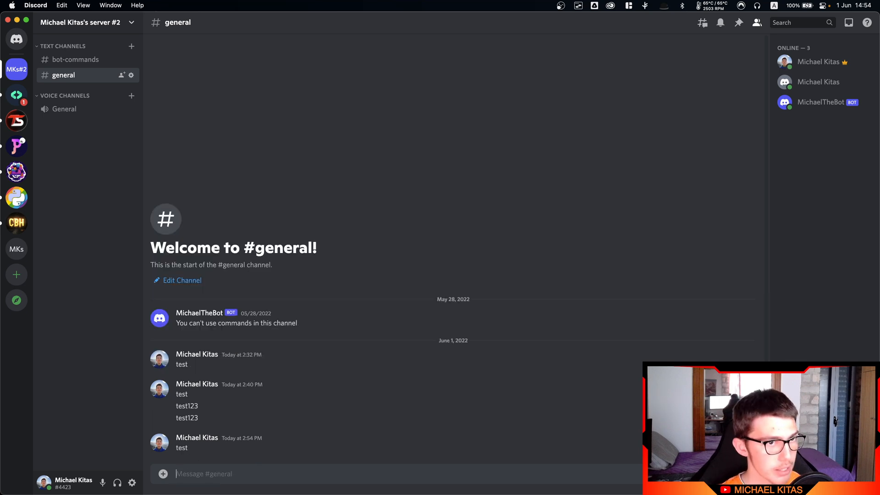
{"action": "left_click", "coordinate": [530, 470]}
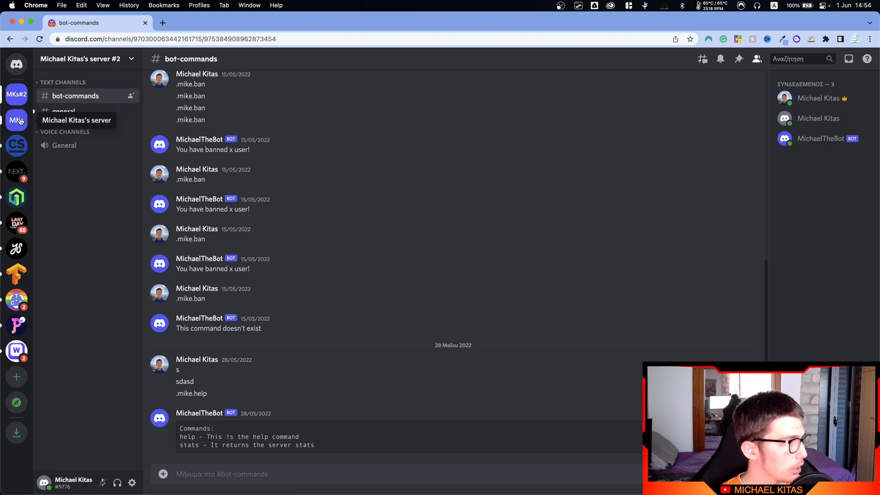
{"action": "left_click", "coordinate": [63, 111]}
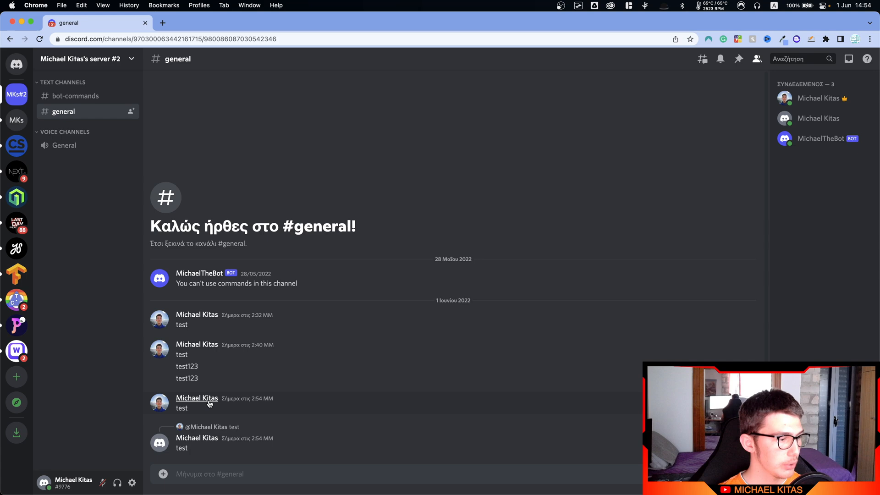
{"action": "mouse_move", "coordinate": [66, 91]}
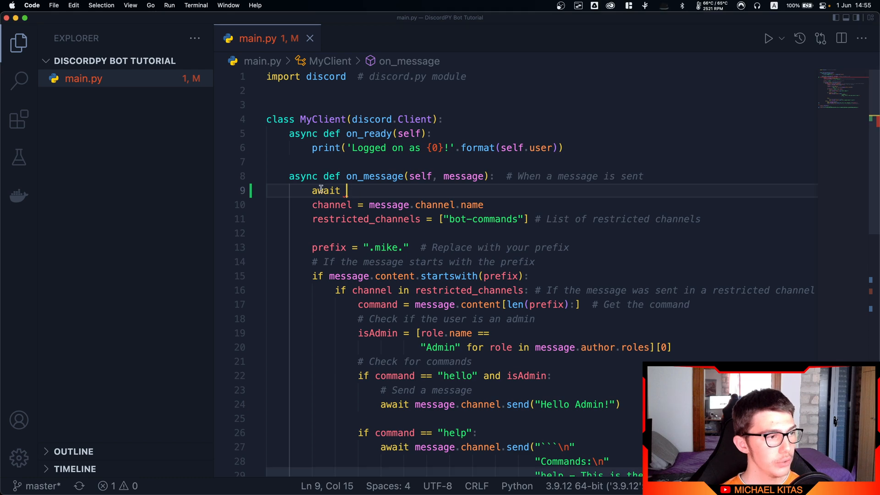
Write await message.reply('Hello World!') on line 9 of on_message
{"action": "type", "text": "message.r"}
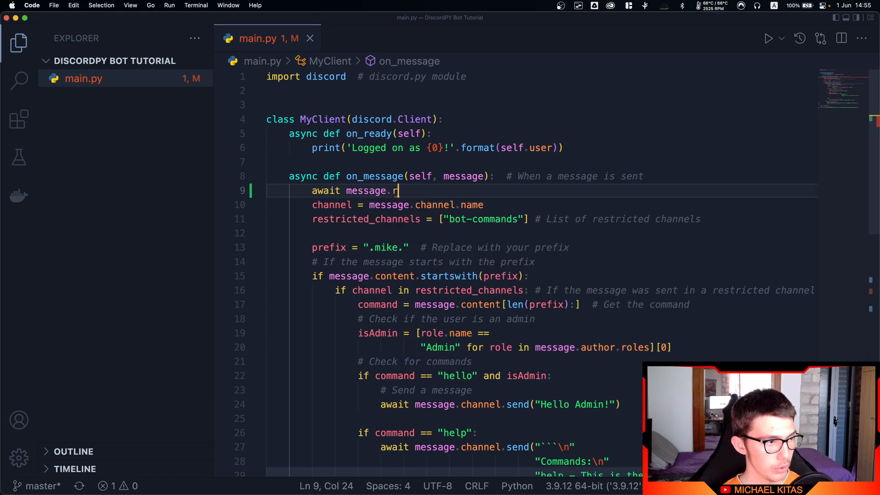
{"action": "type", "text": "eply()"}
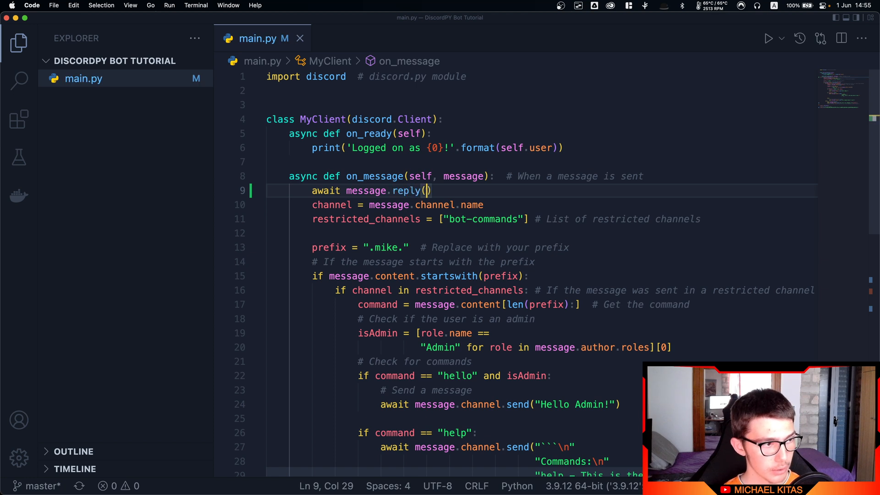
{"action": "type", "text": "'Hello World!'"}
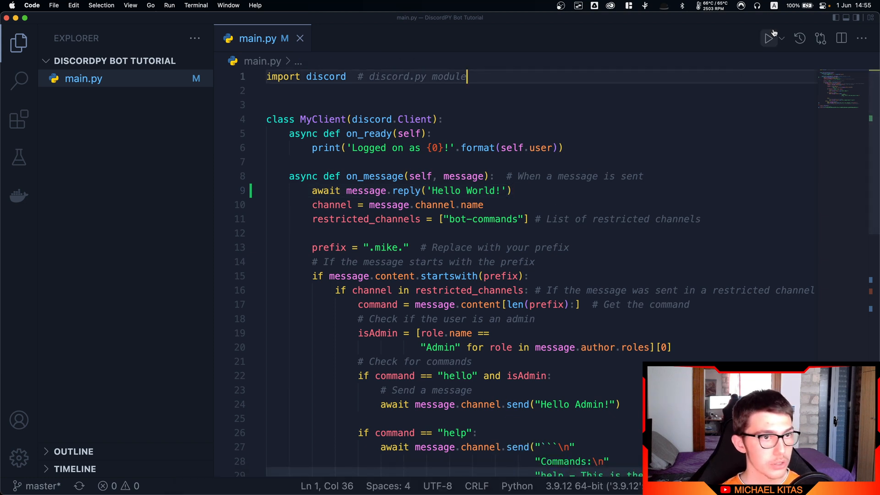
Run the bot, send 'test' in Discord, and scroll through its endless 'Hello World!' replies
{"action": "left_click", "coordinate": [768, 38]}
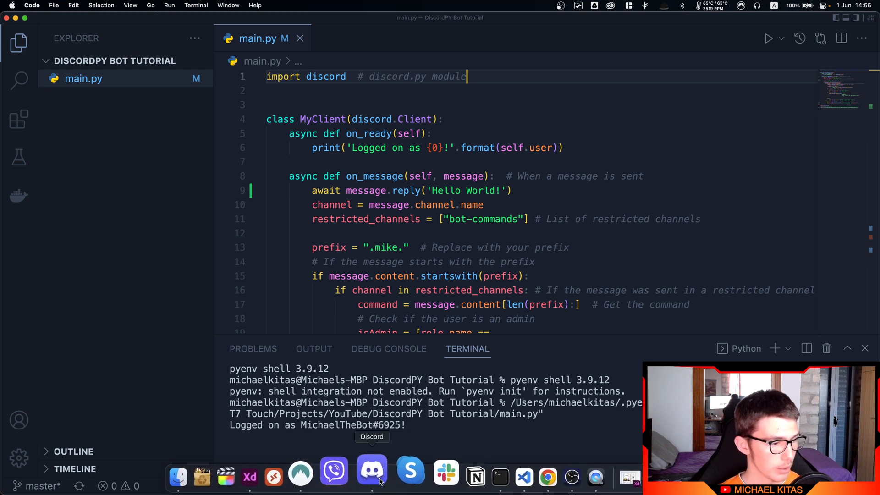
{"action": "left_click", "coordinate": [371, 470]}
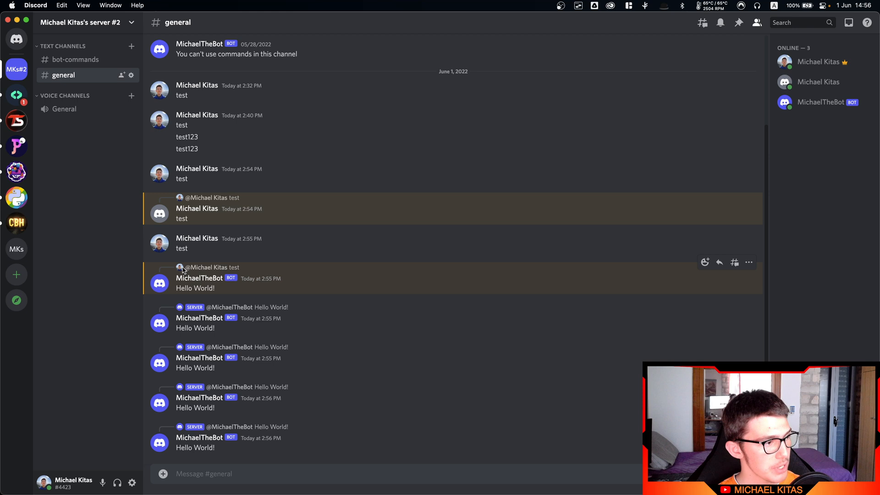
{"action": "scroll", "scroll_direction": "down", "scroll_amount": 3}
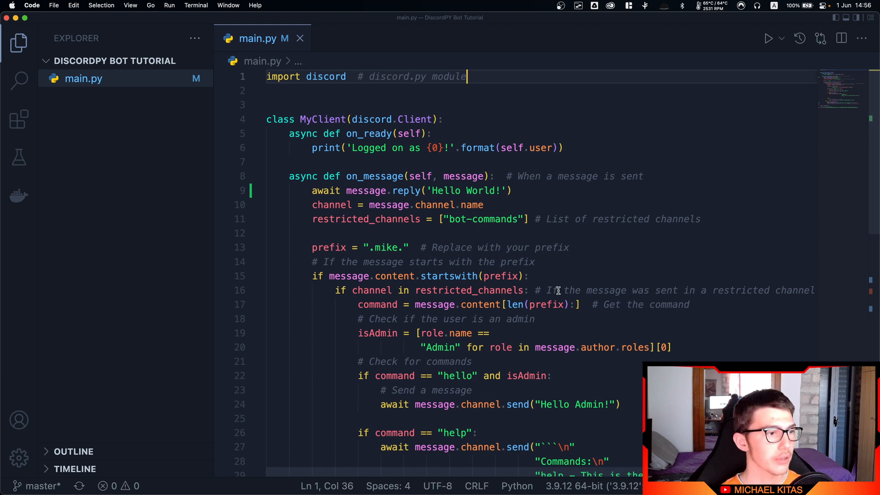
Add a print(message) line at the start of on_message
{"action": "type", "text": "if message.author == self.user:  # If the message is from the bot"}
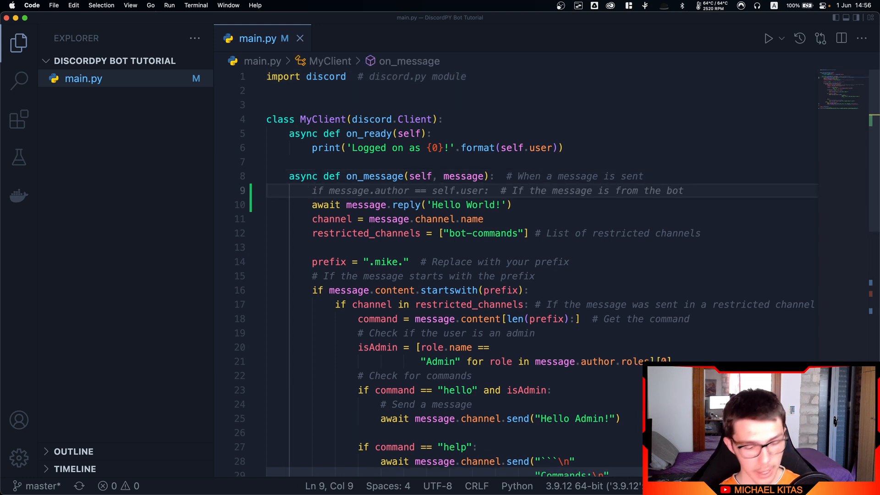
{"action": "type", "text": "print("}
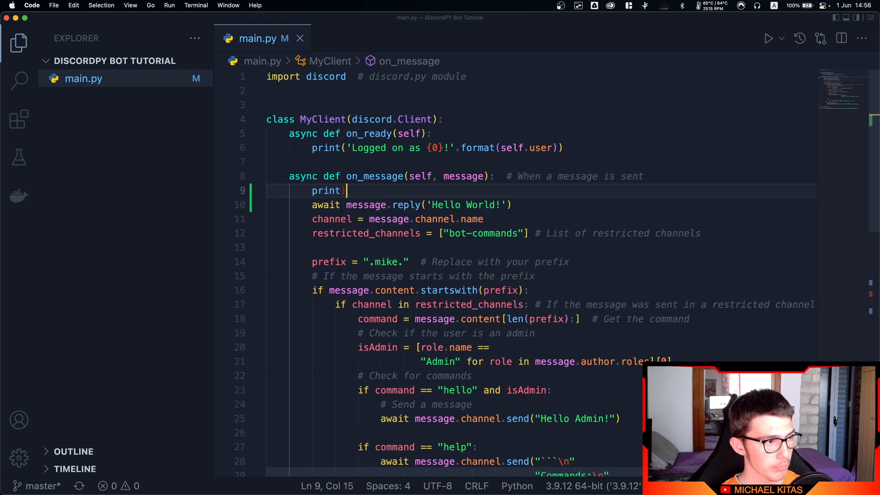
{"action": "type", "text": "(message"}
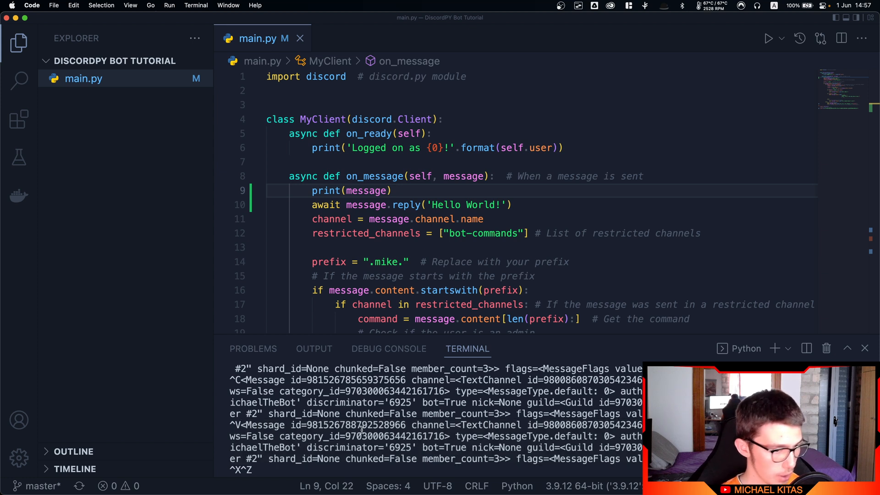
Inspect the logged output, highlighting the MichaelTheBot author and its bot=True flag
{"action": "double_click", "coordinate": [488, 424]}
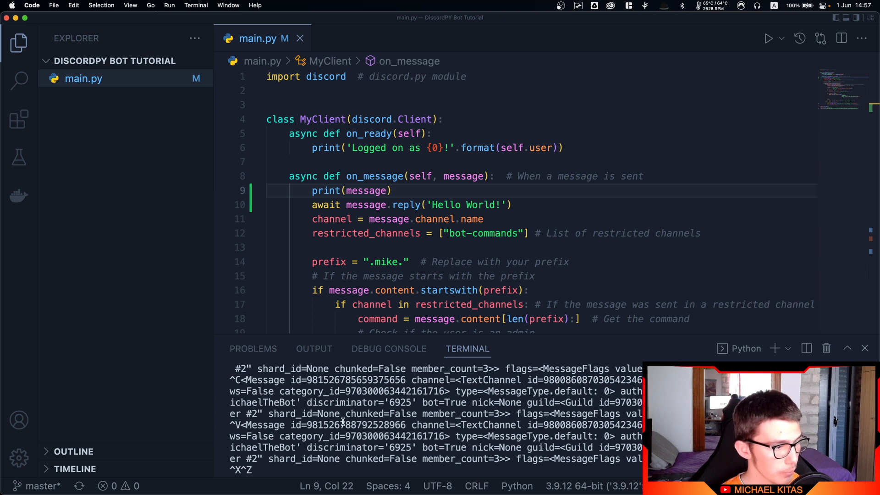
{"action": "double_click", "coordinate": [260, 425]}
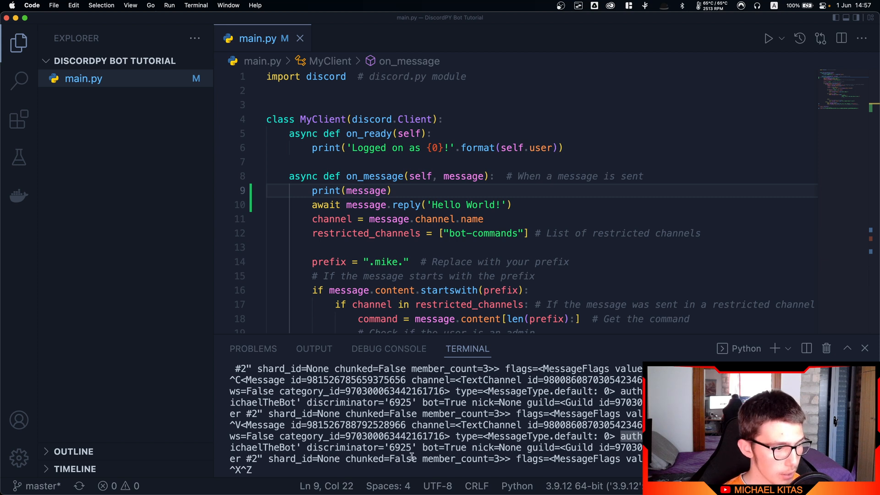
{"action": "double_click", "coordinate": [430, 447]}
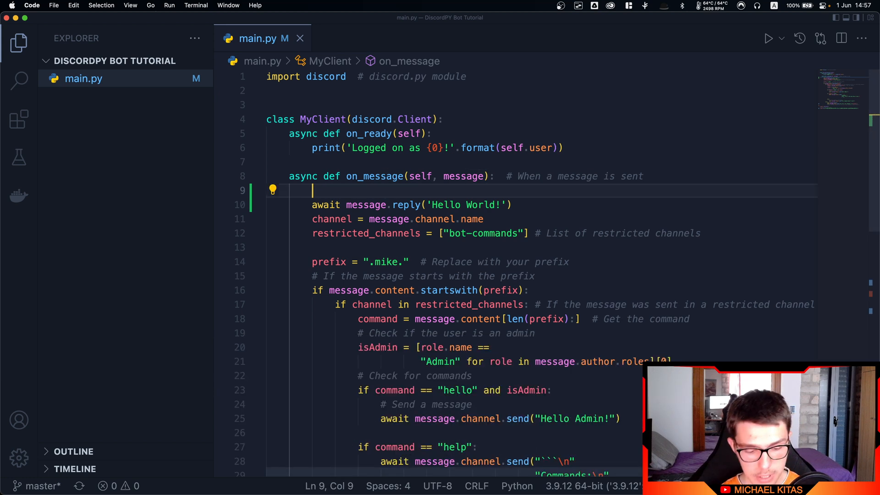
Wrap the reply in if (message.author.bot == False): and restart the bot
{"action": "type", "text": "if (message.author"}
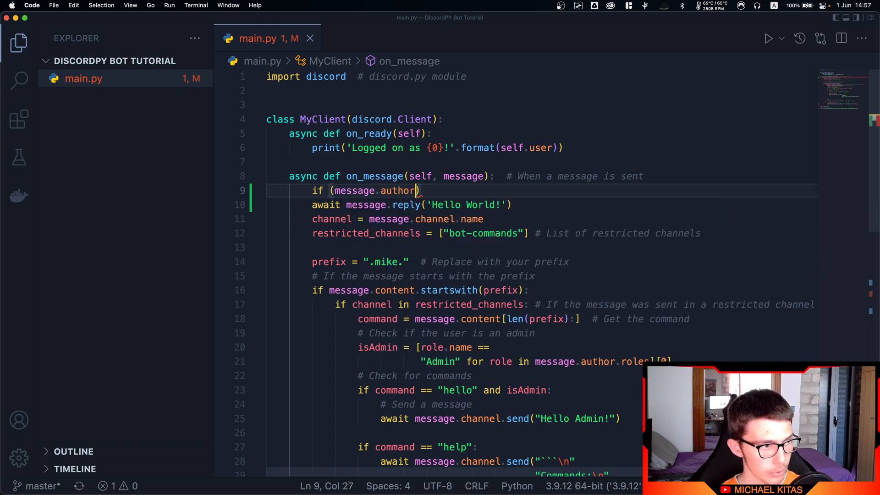
{"action": "type", "text": ".id == self.user.id):  # If the message was sent by the bot"}
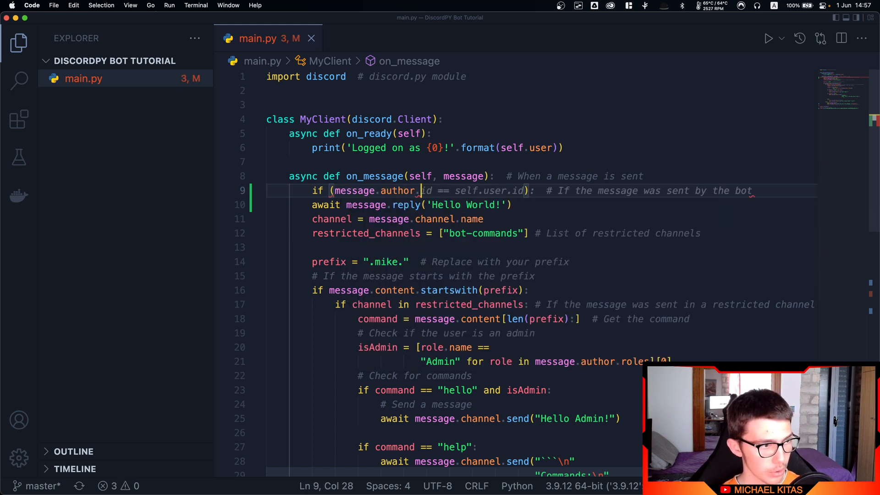
{"action": "type", "text": "bot)"}
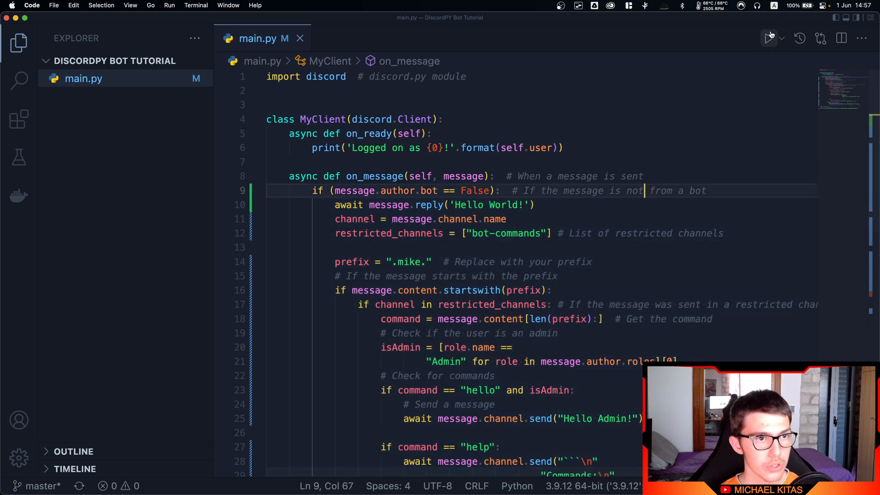
{"action": "left_click", "coordinate": [769, 38]}
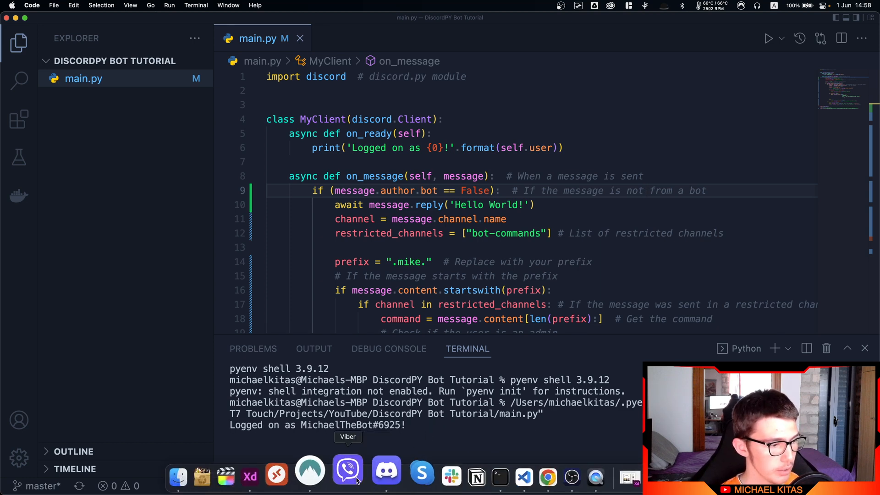
Switch to Discord and send 'test' in #general
{"action": "left_click", "coordinate": [385, 478]}
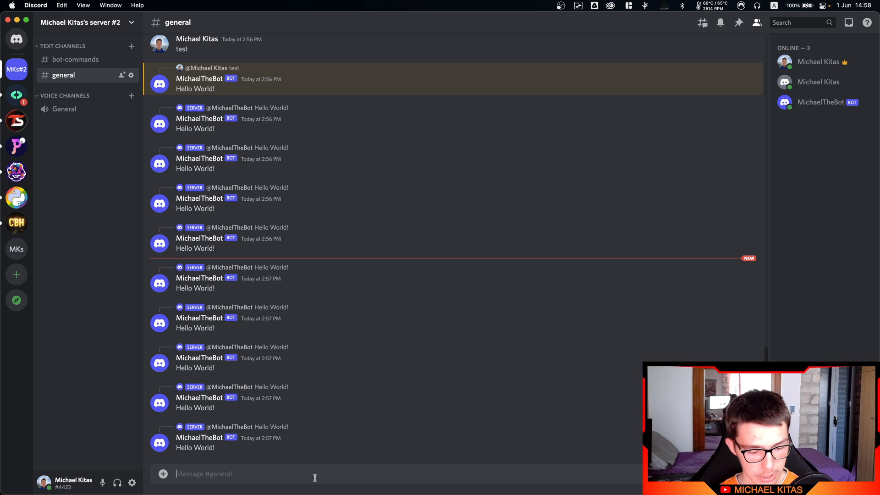
{"action": "type", "text": "test"}
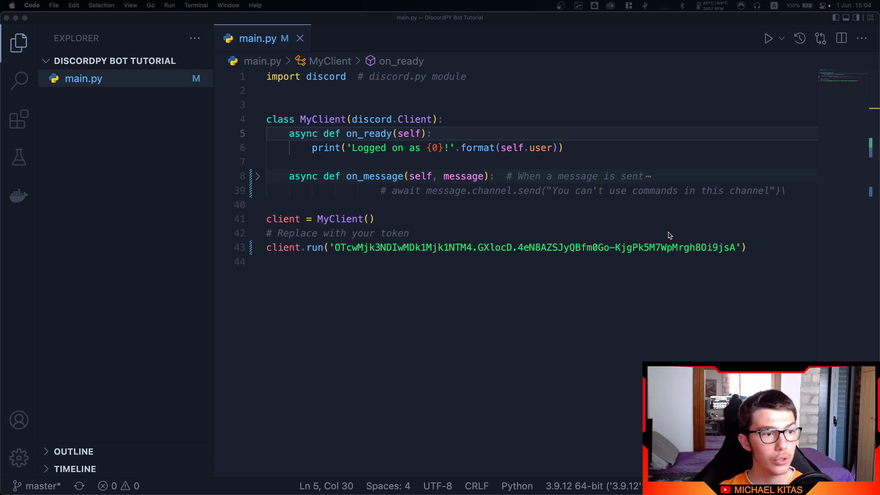
{"action": "mouse_move", "coordinate": [691, 276]}
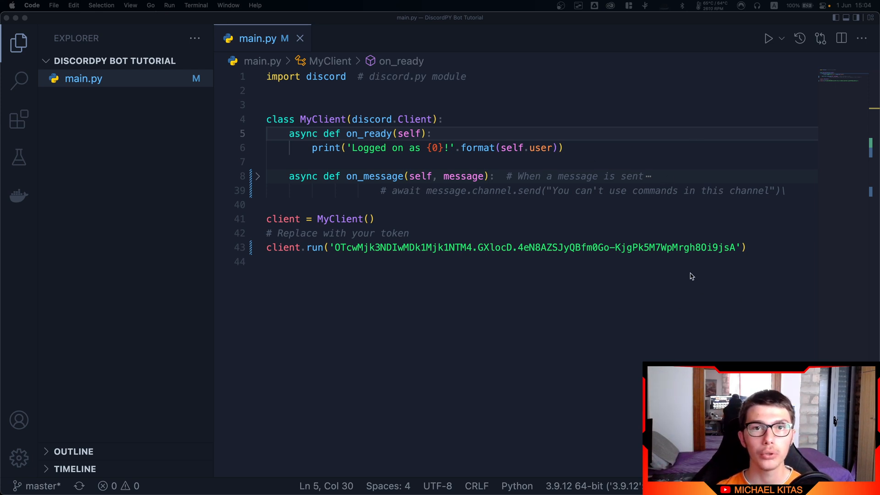